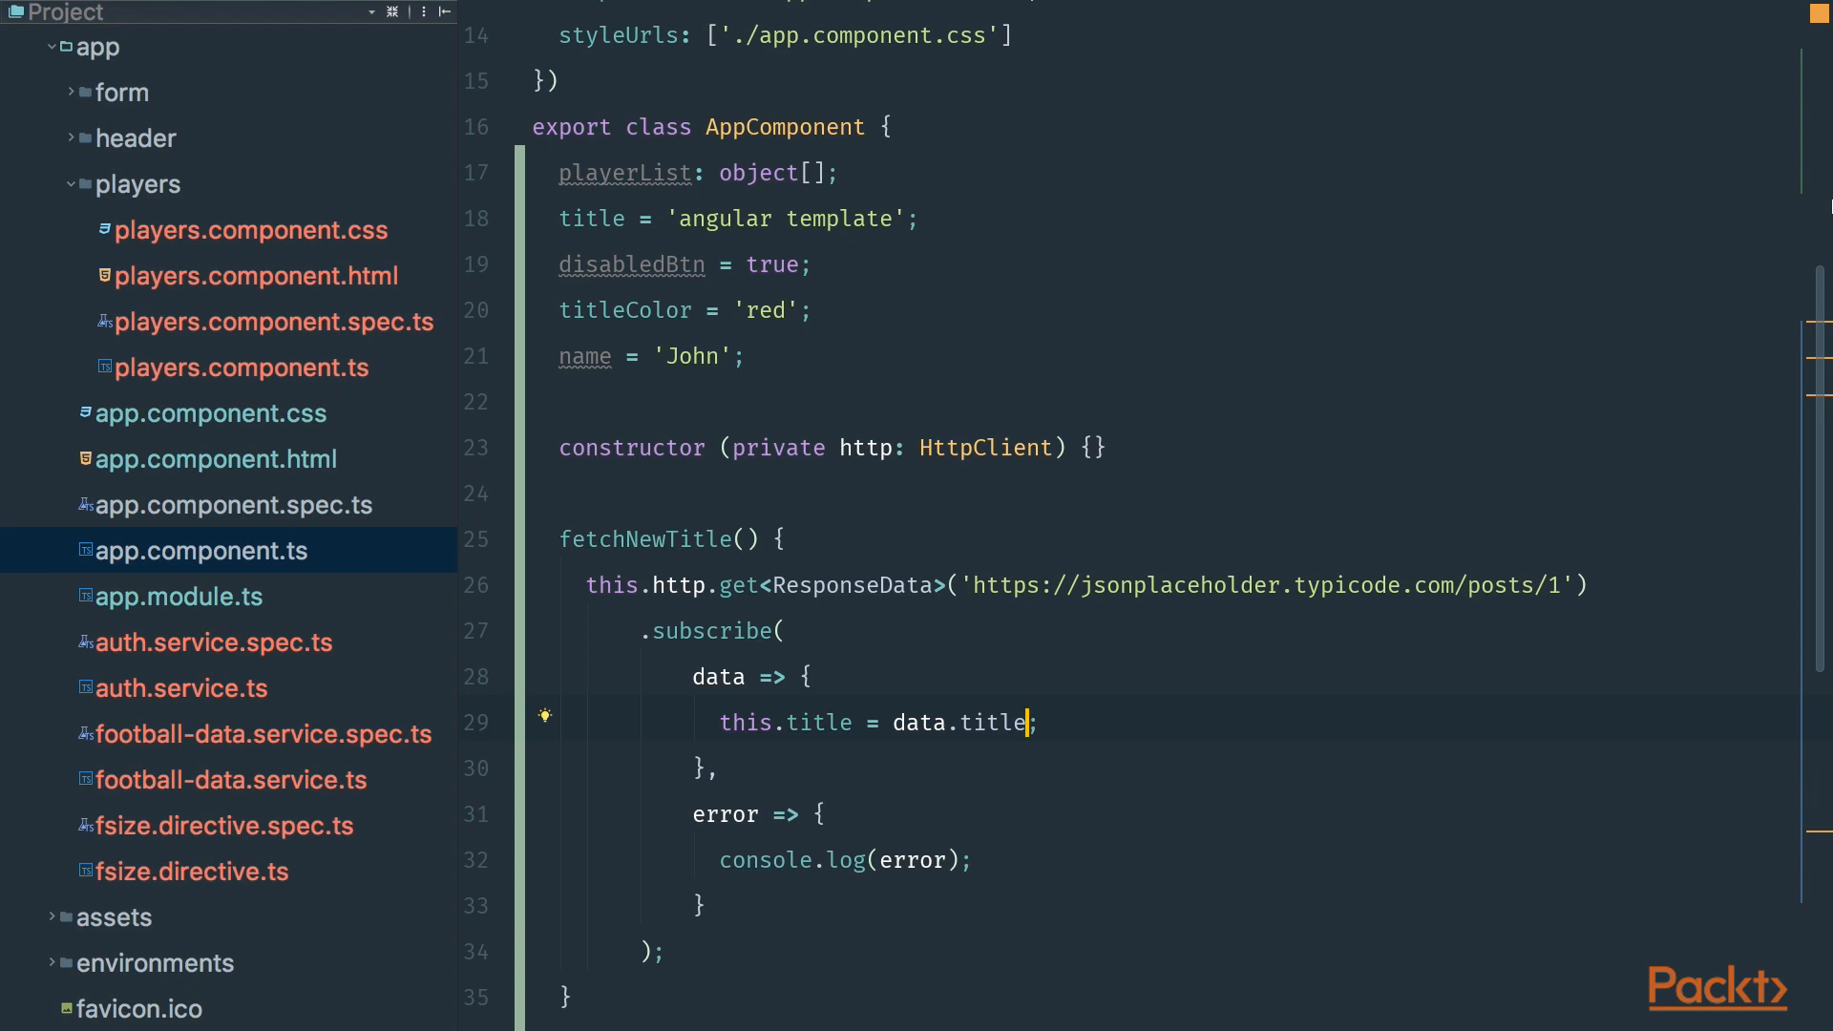
{"action": "mouse_move", "coordinate": [1048, 558]}
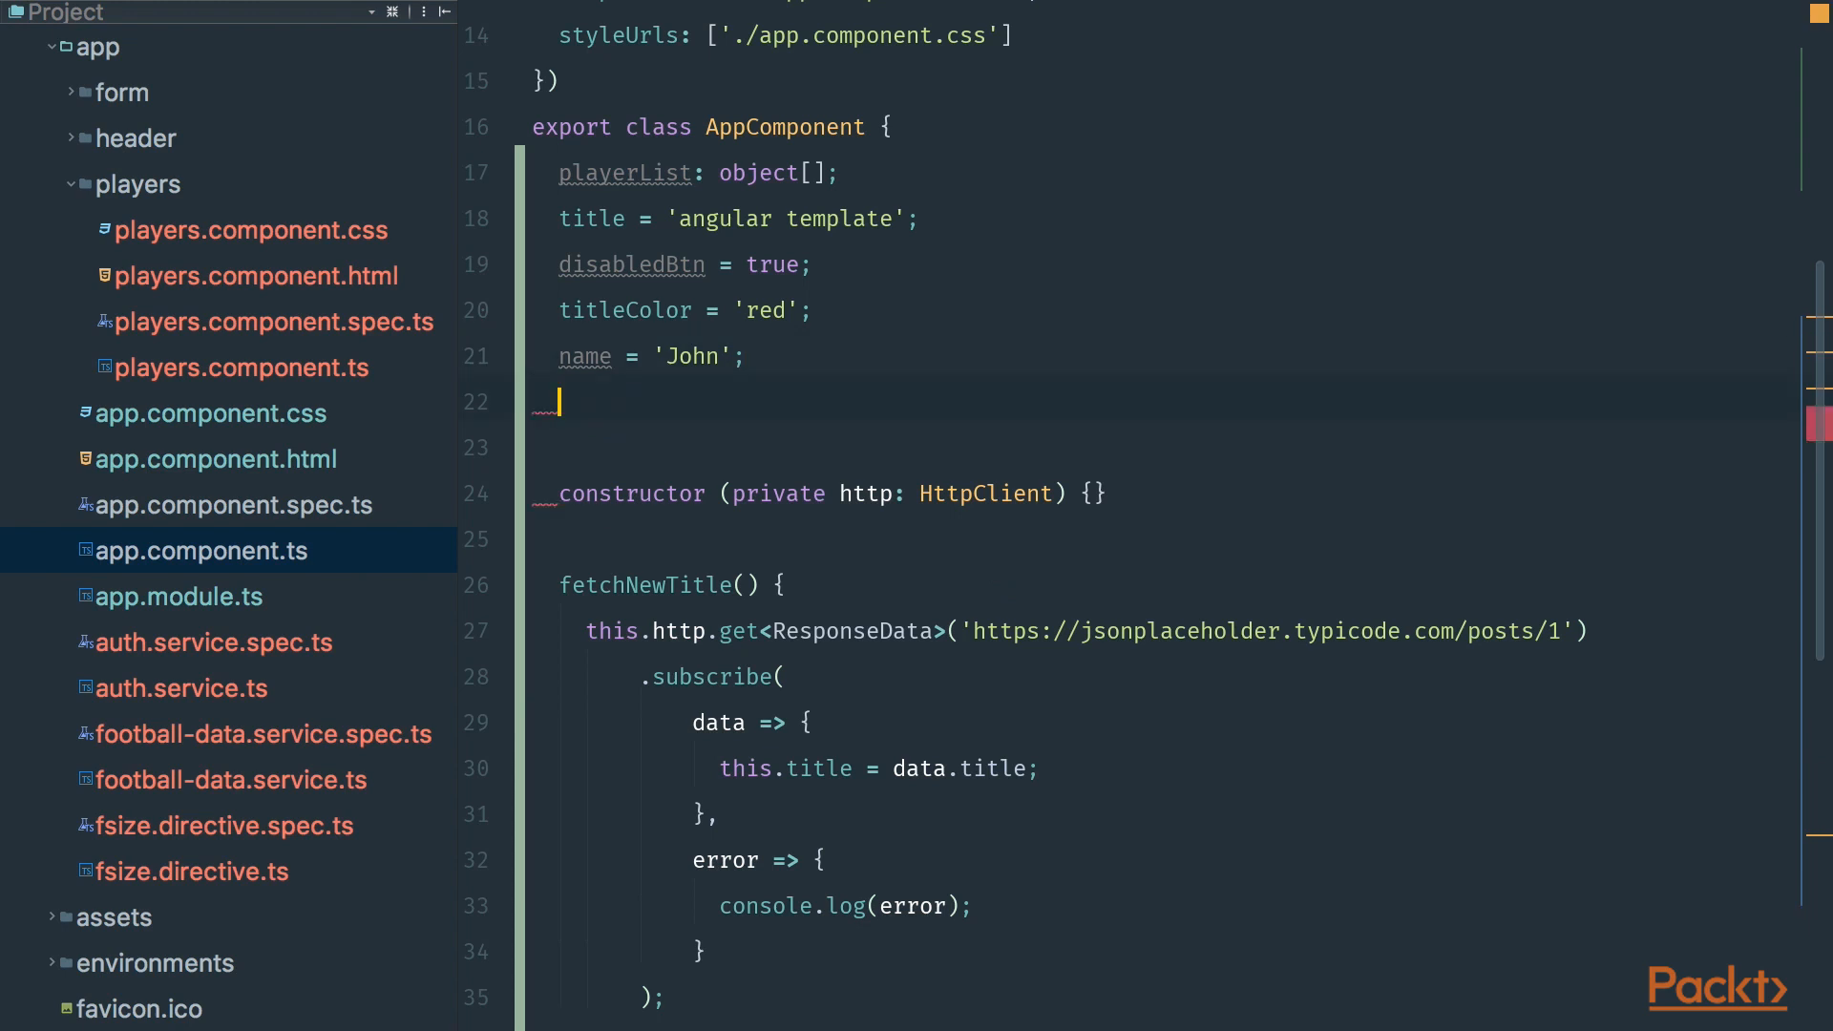
{"action": "type", "text": "tempH"}
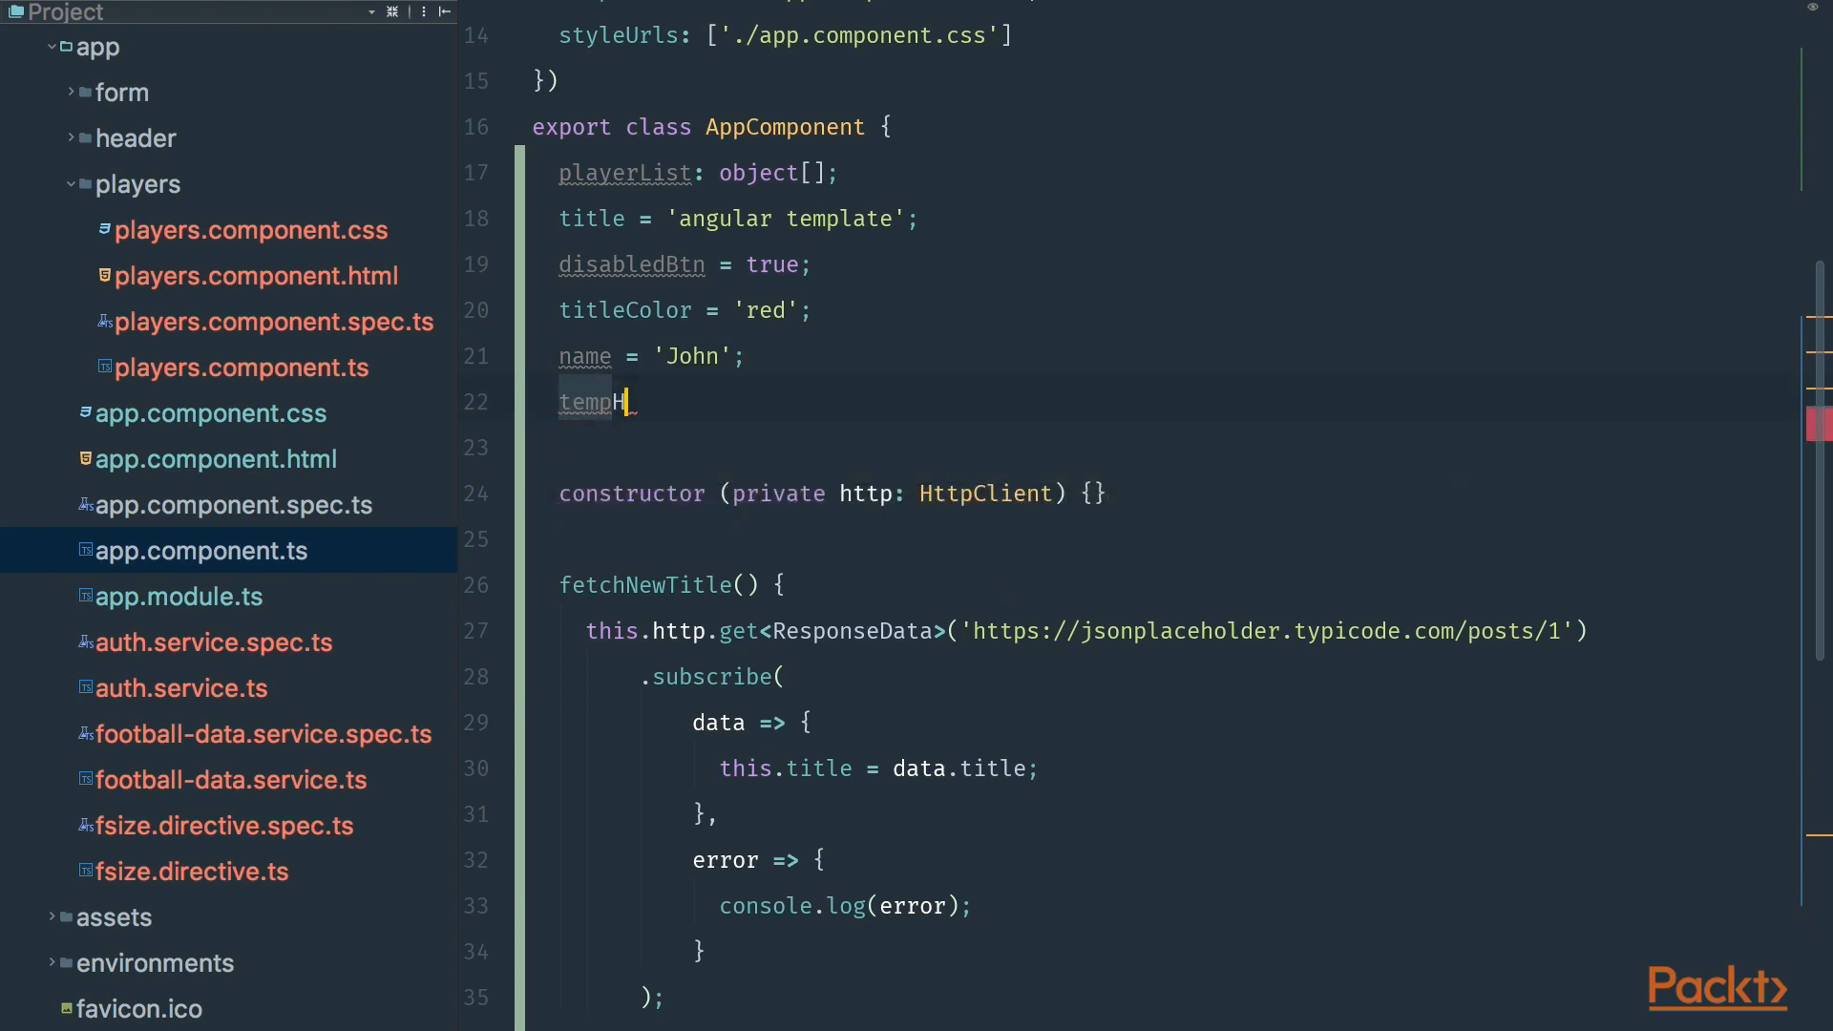
{"action": "type", "text": "ttp;"}
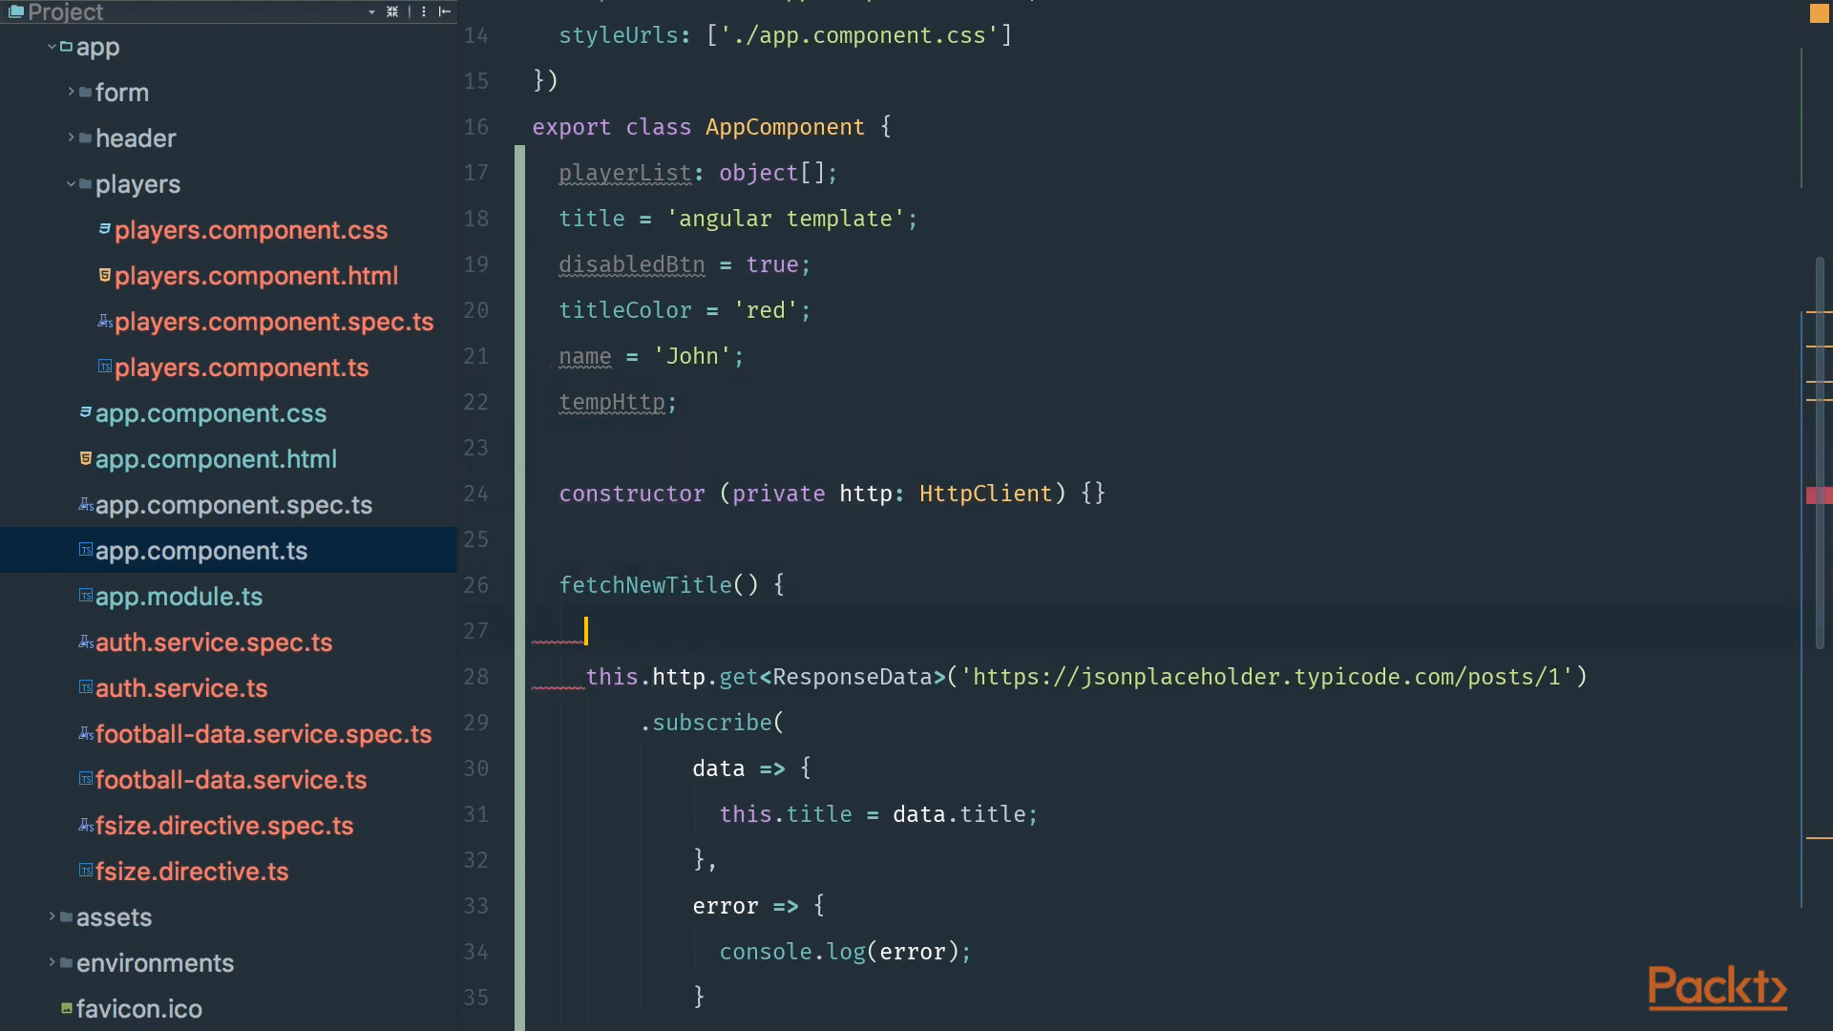
{"action": "type", "text": "this"}
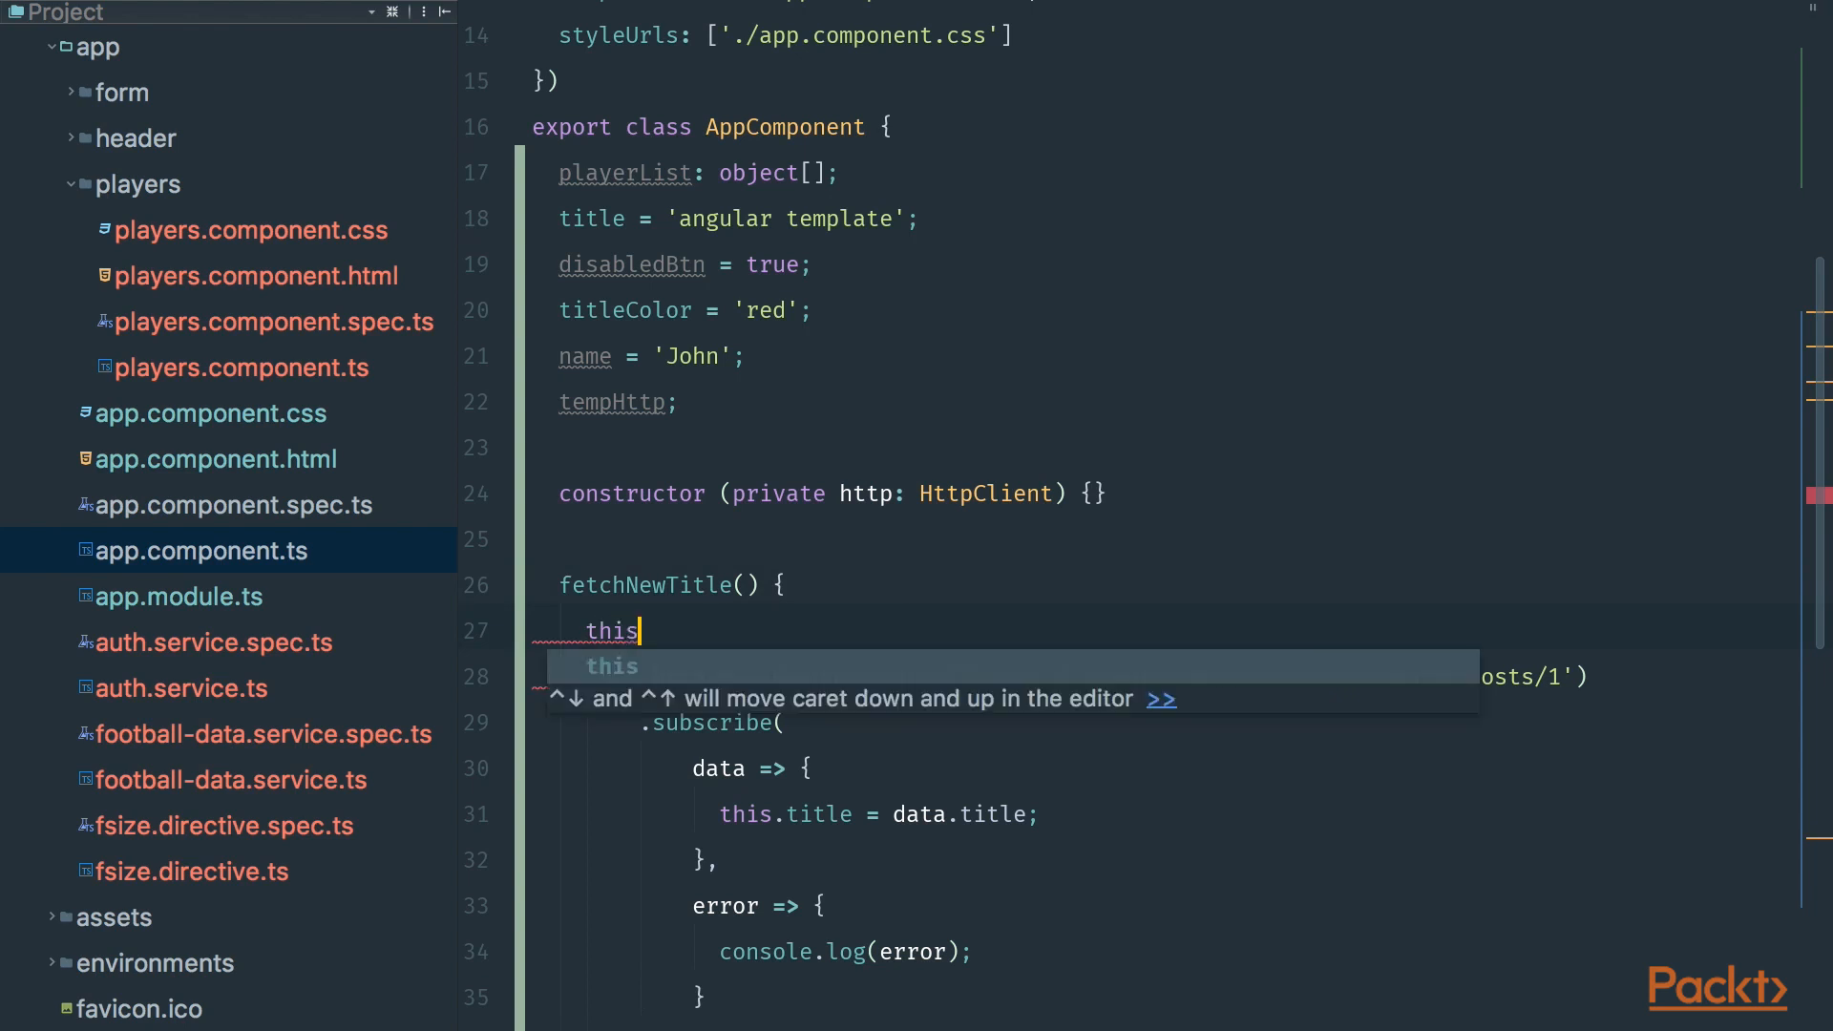
{"action": "type", "text": ".temp"}
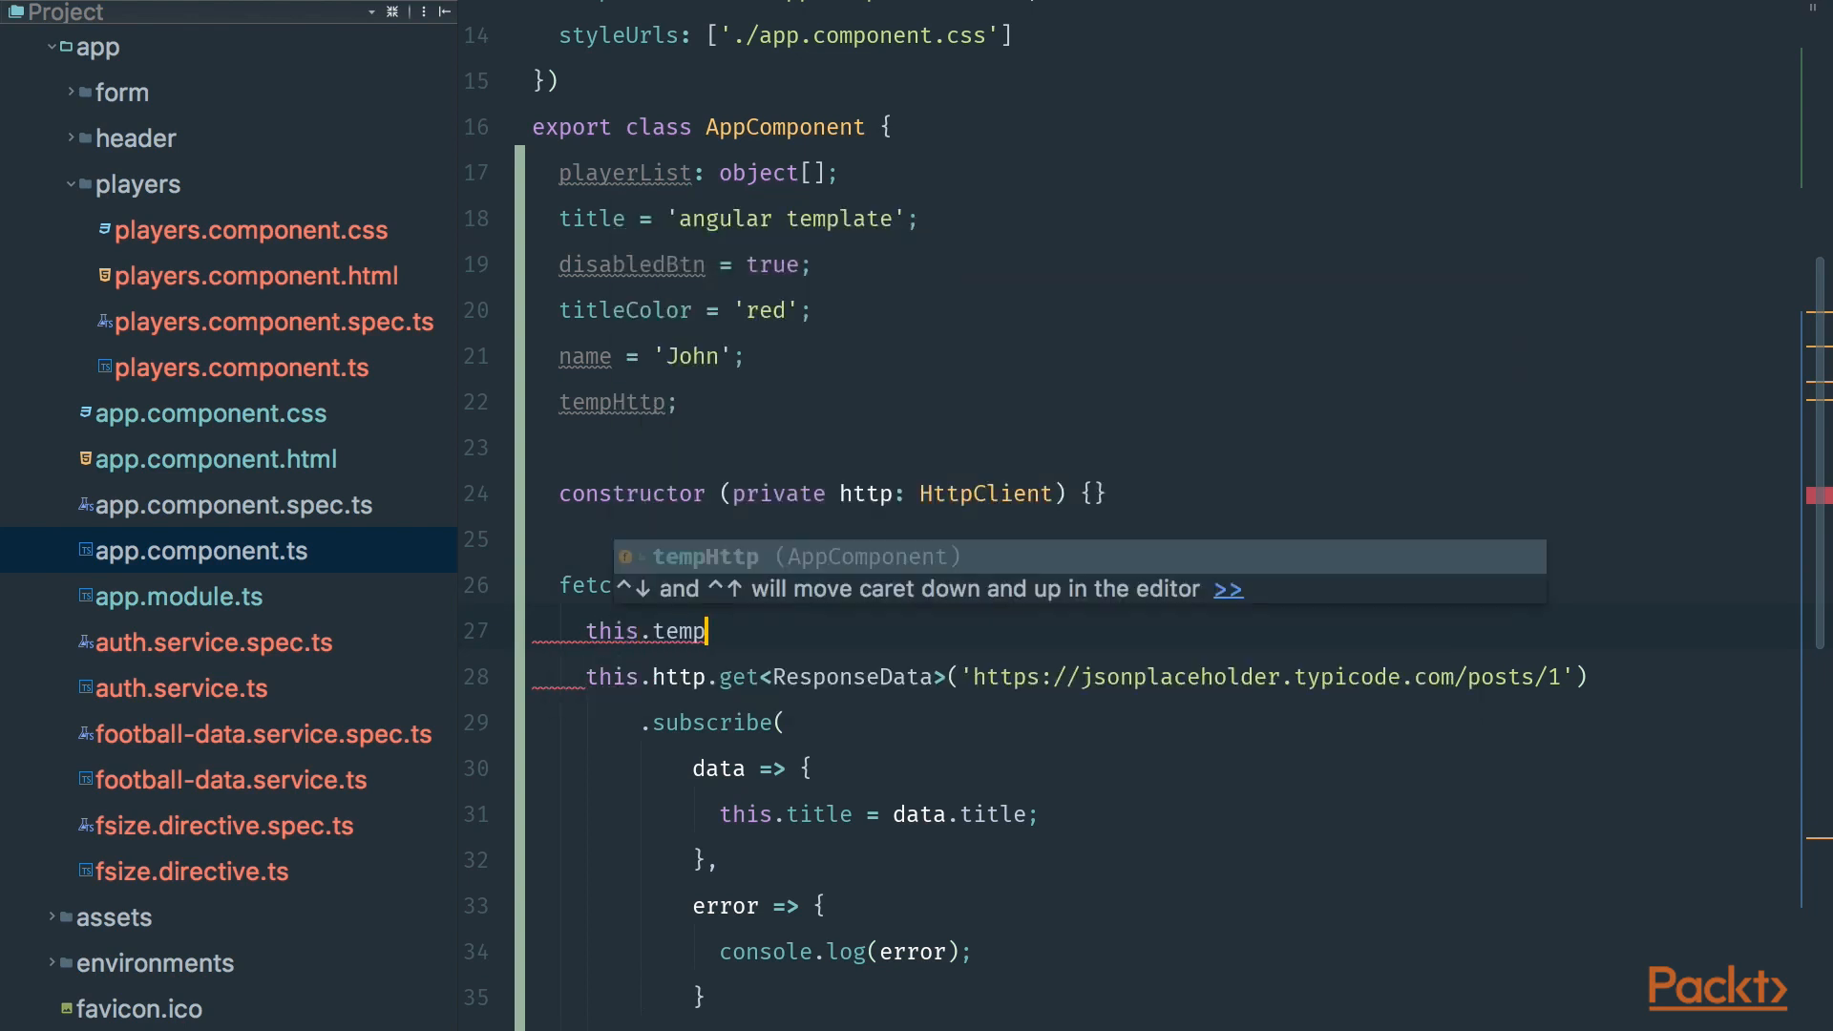
{"action": "type", "text": "Http.ge"}
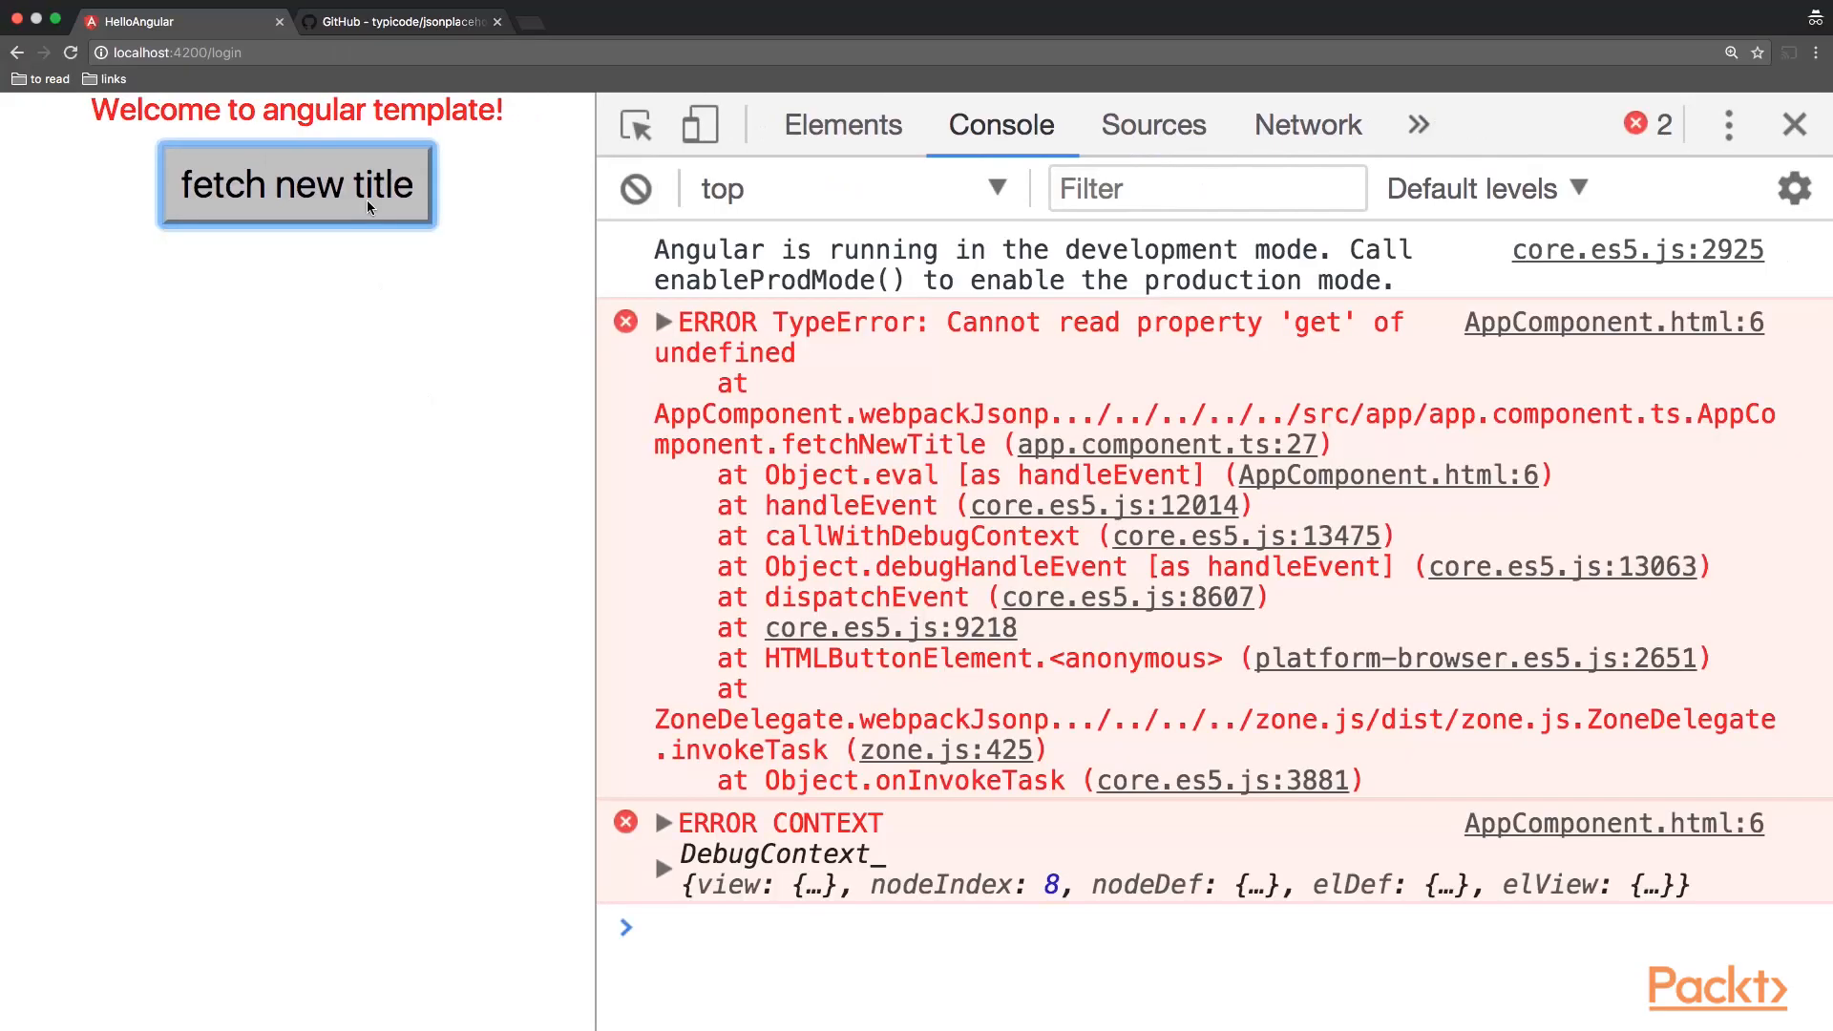
{"action": "mouse_move", "coordinate": [863, 333]}
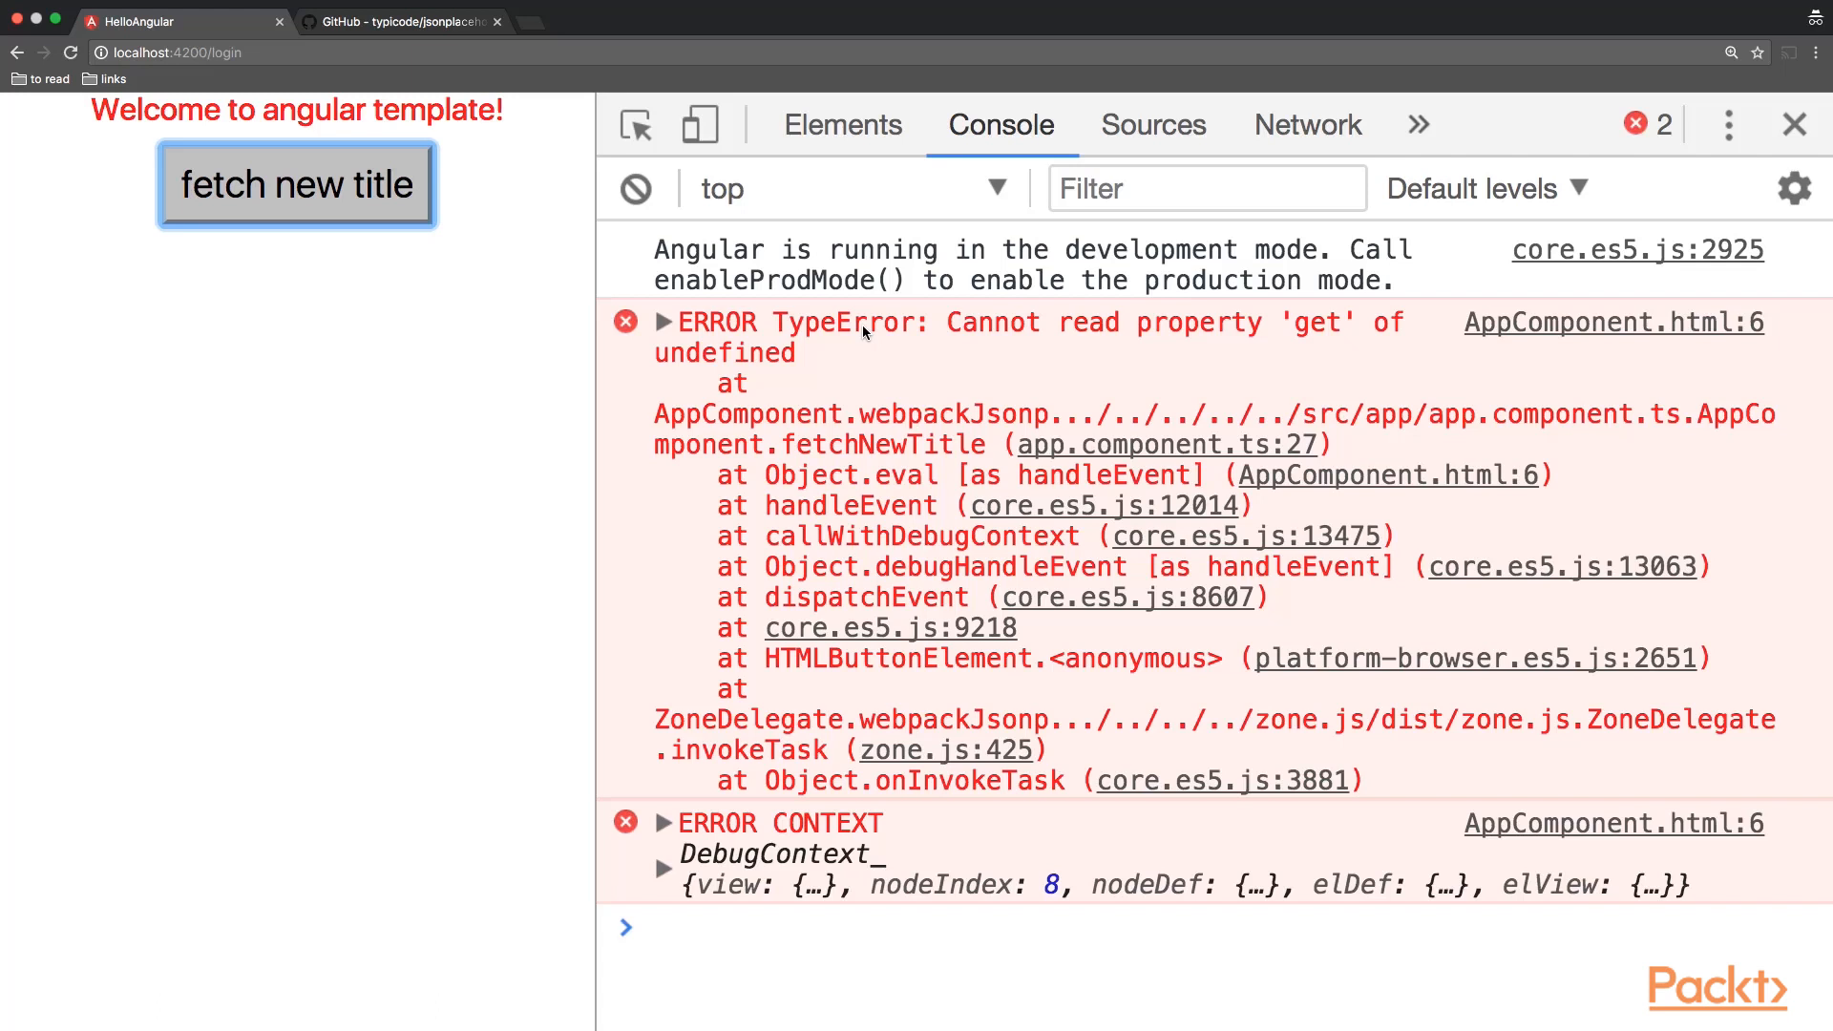
{"action": "mouse_move", "coordinate": [957, 337]}
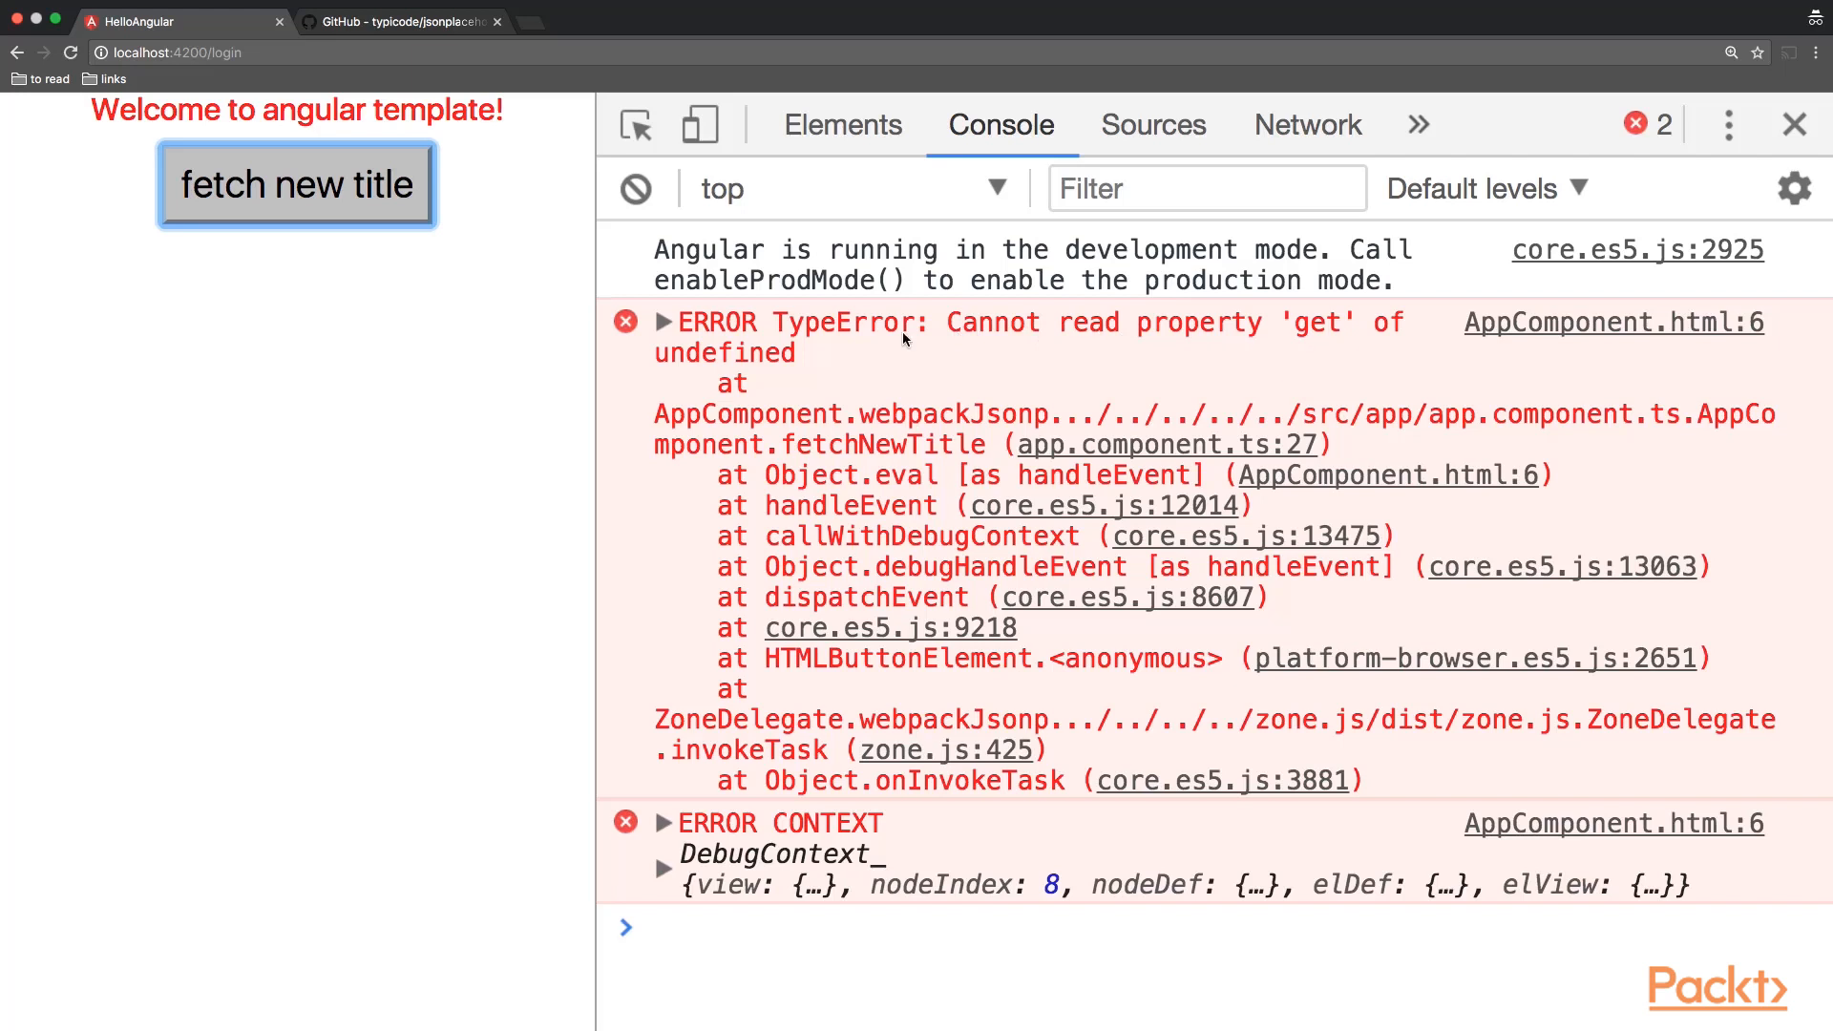
{"action": "mouse_move", "coordinate": [839, 347]}
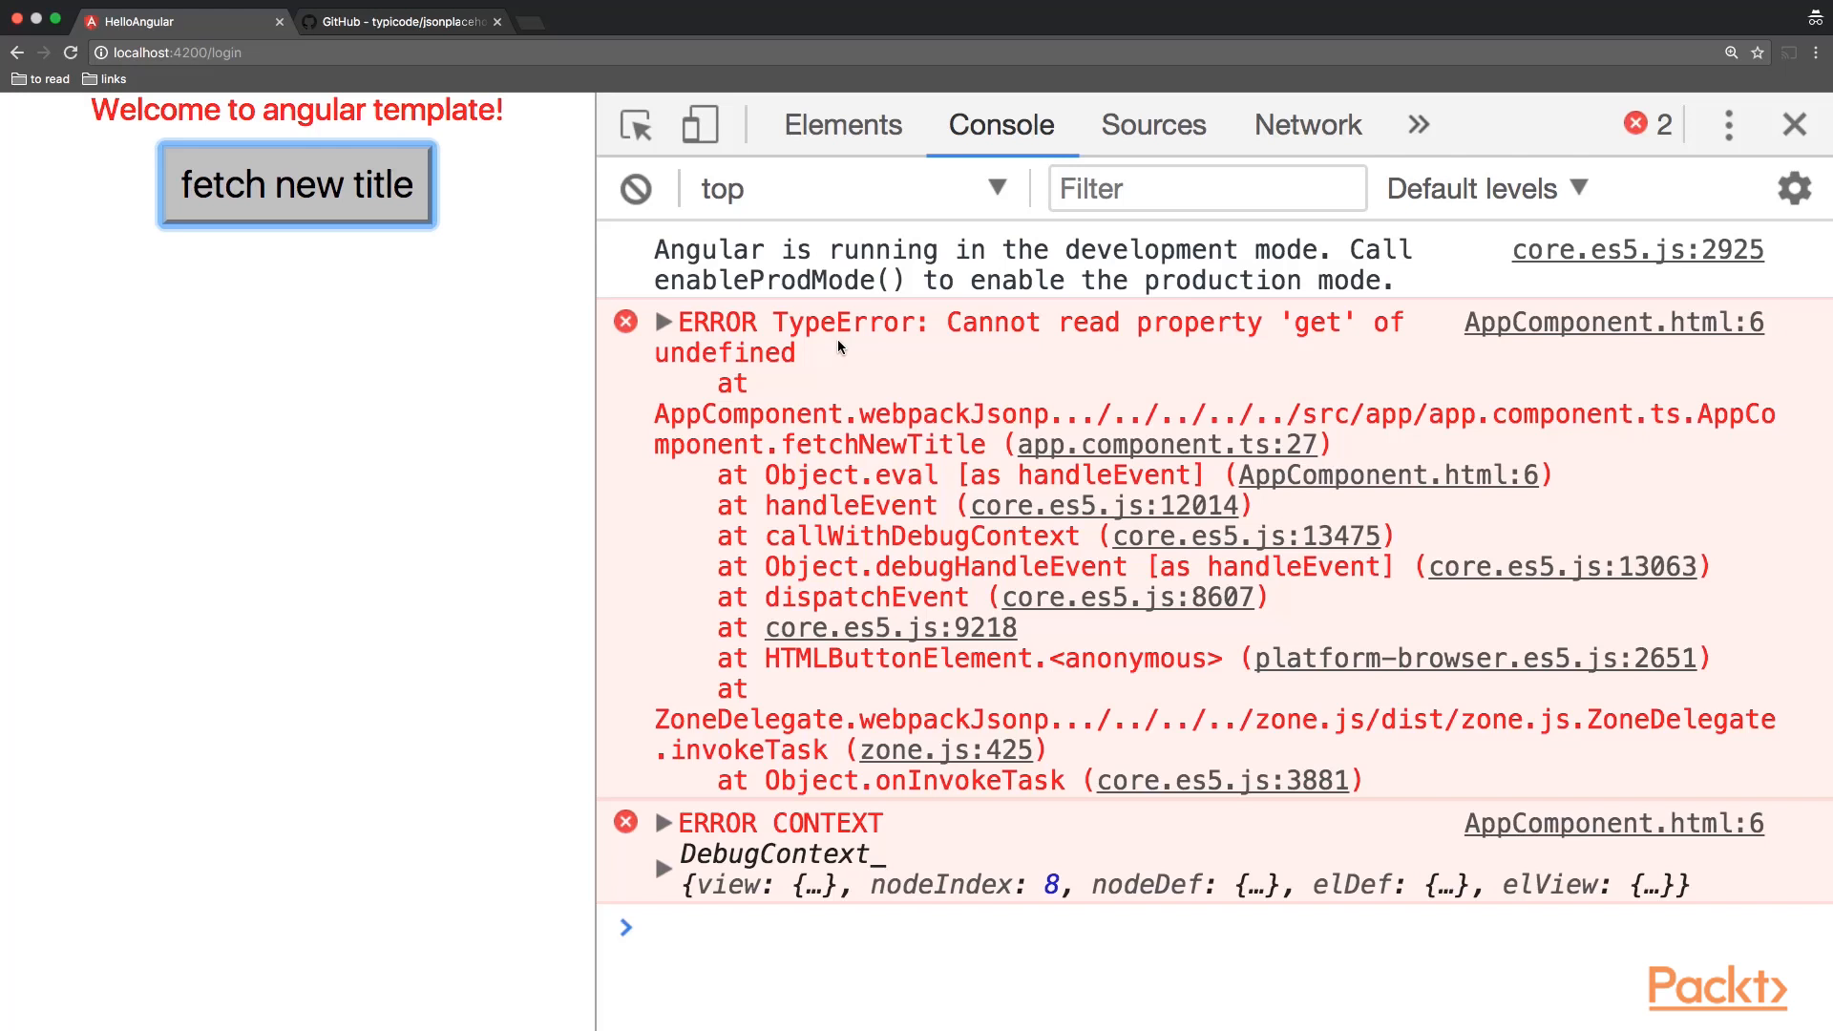
{"action": "mouse_move", "coordinate": [1056, 385]}
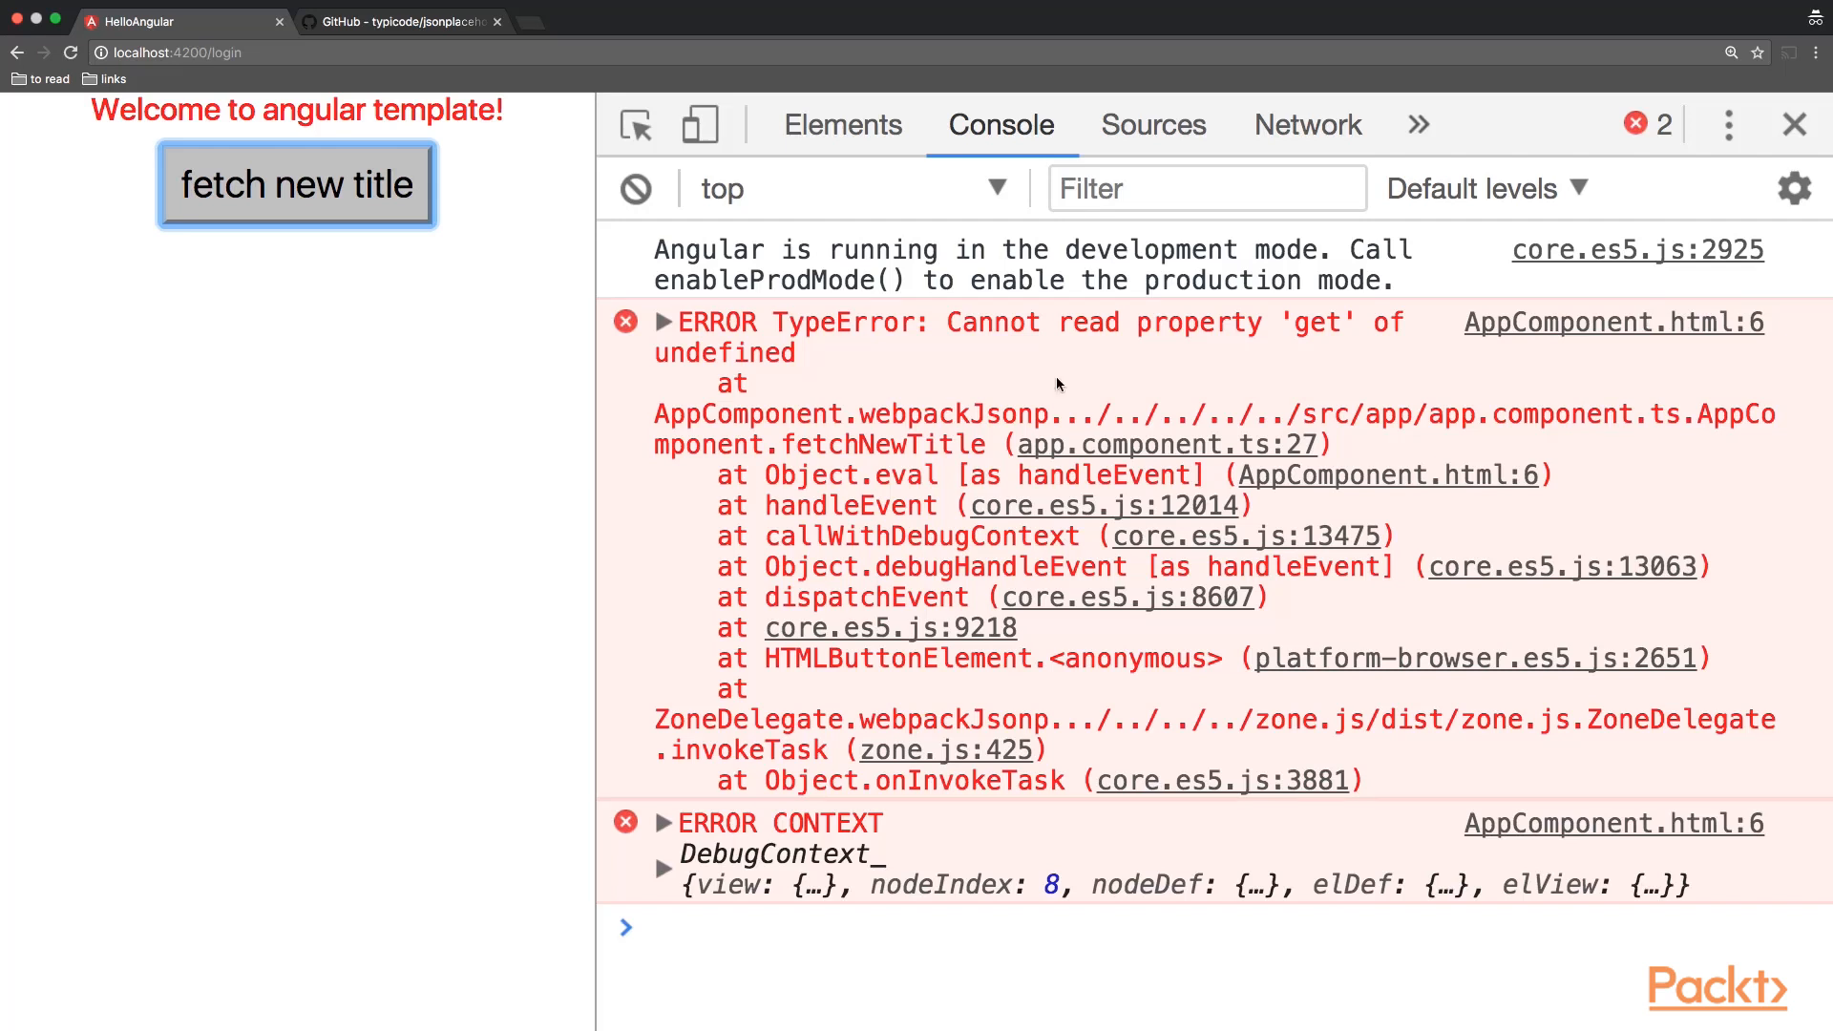